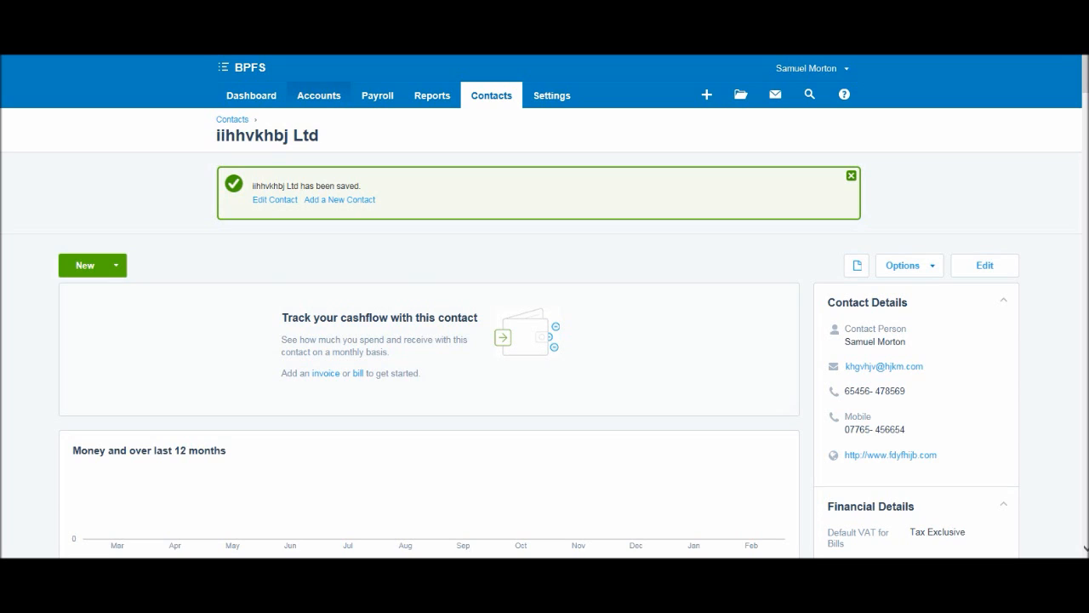
Go to the Purchases overview and scroll through it, with no bills listed yet
left_click(318, 95)
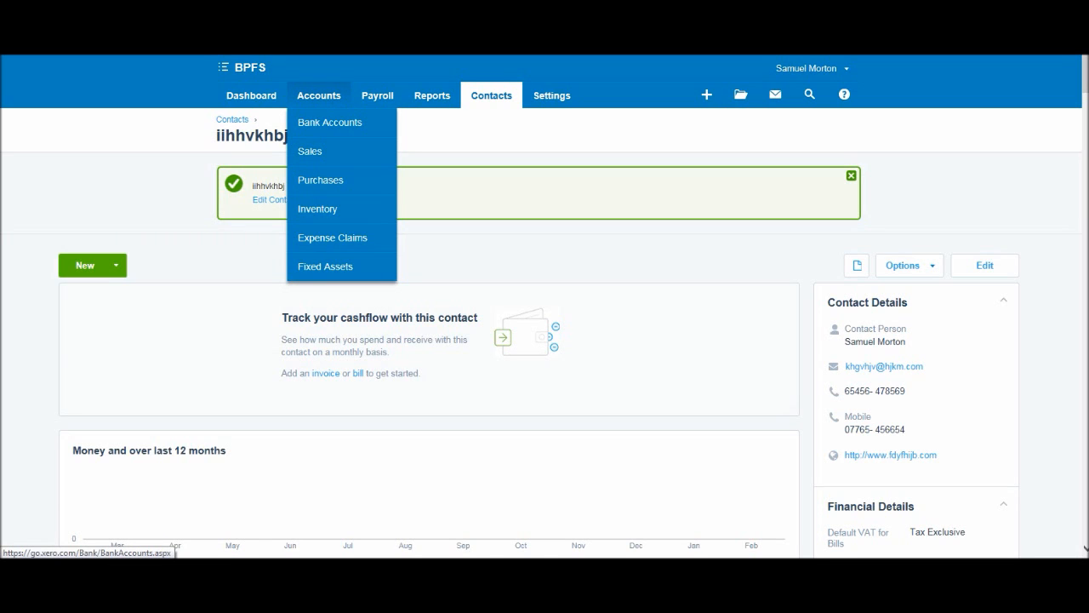
mouse_move(330, 121)
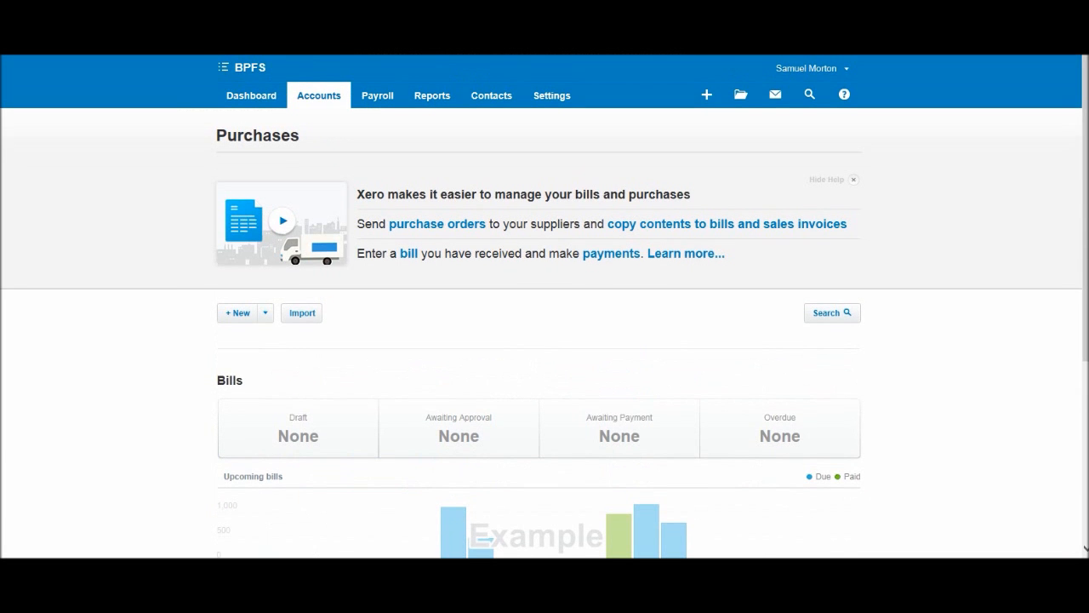
scroll("down", 3)
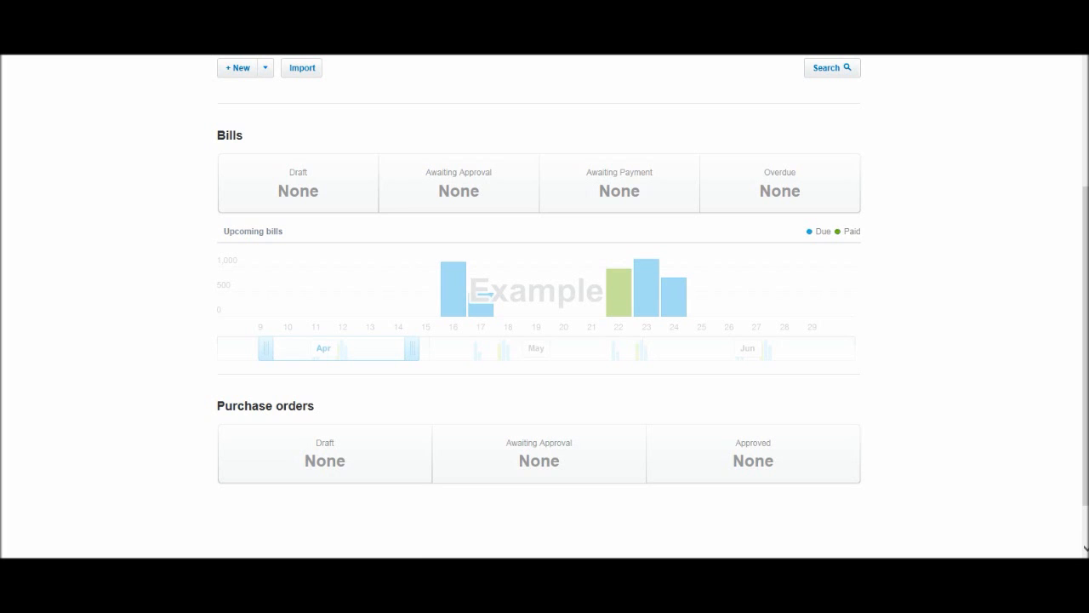
mouse_move(779, 183)
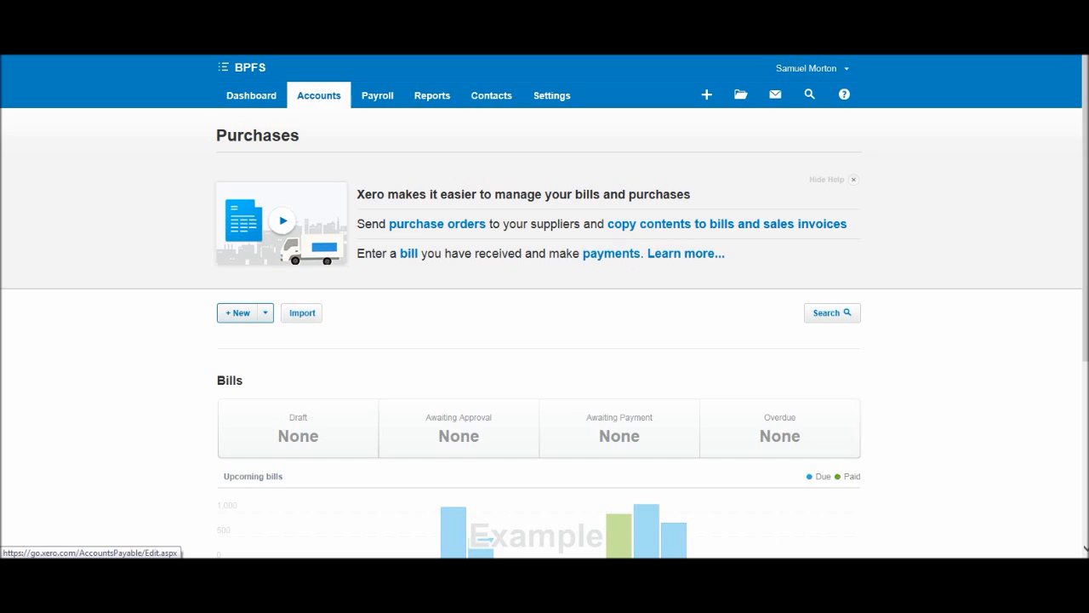
Start a new bill from iihhvkhbj Ltd, dated 23 Feb 2016 and due 15 Mar 2016
left_click(265, 312)
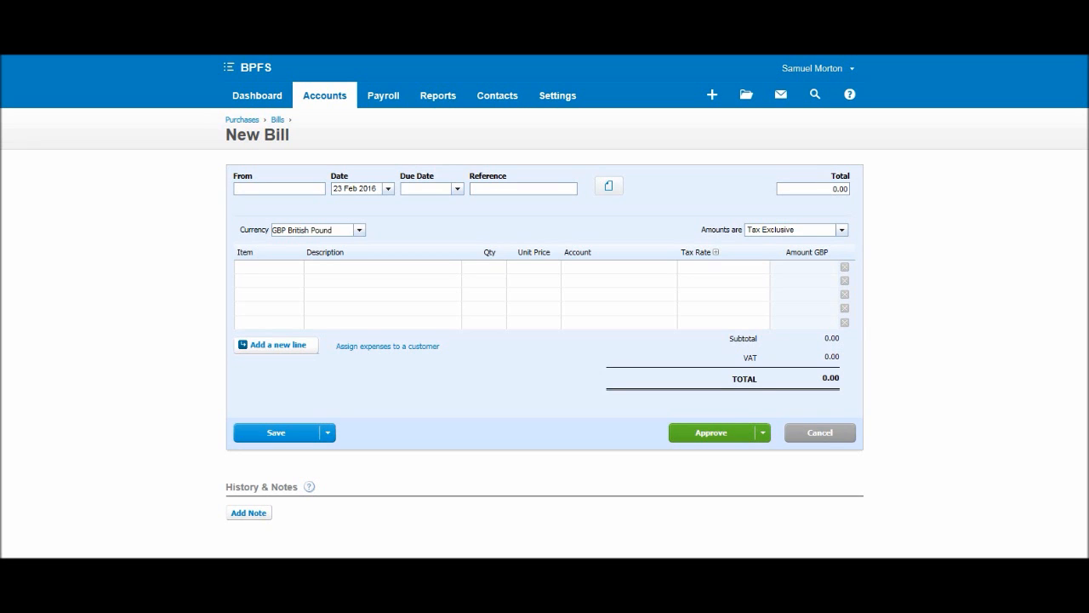
left_click(279, 188)
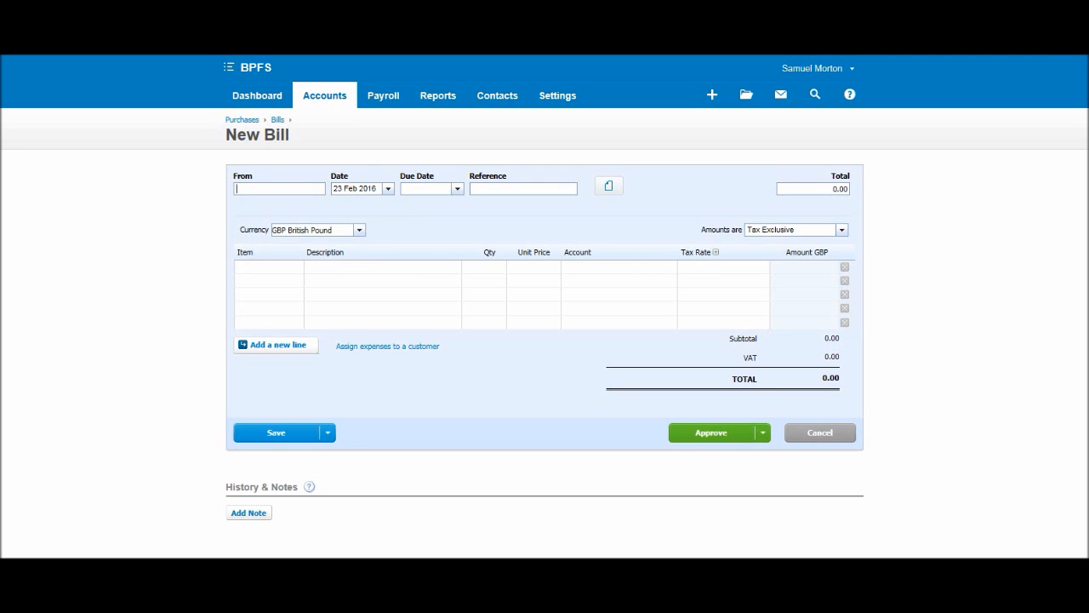
type("es")
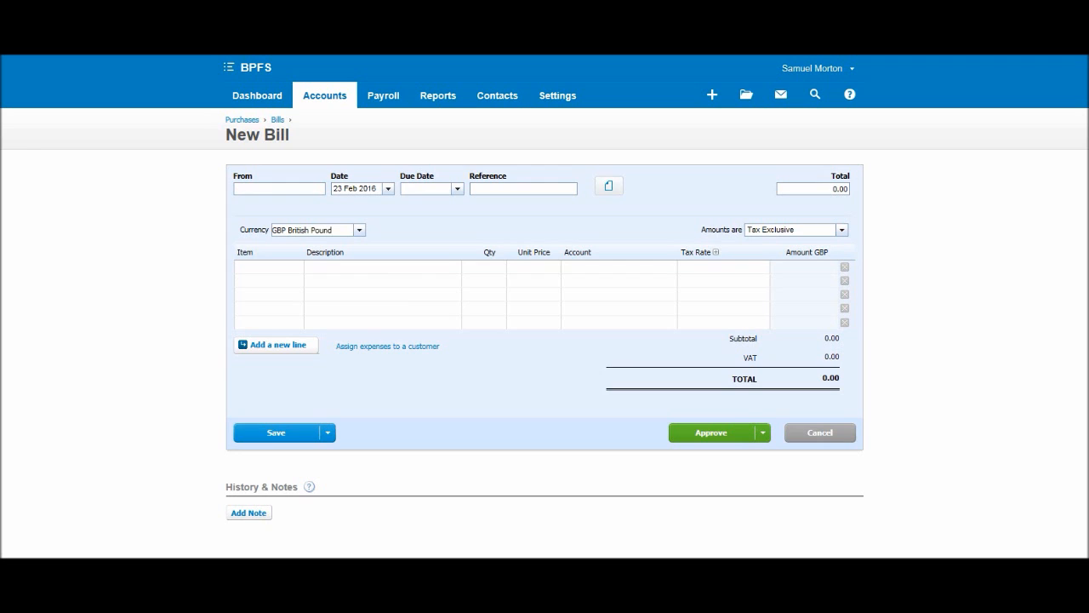
left_click(280, 188)
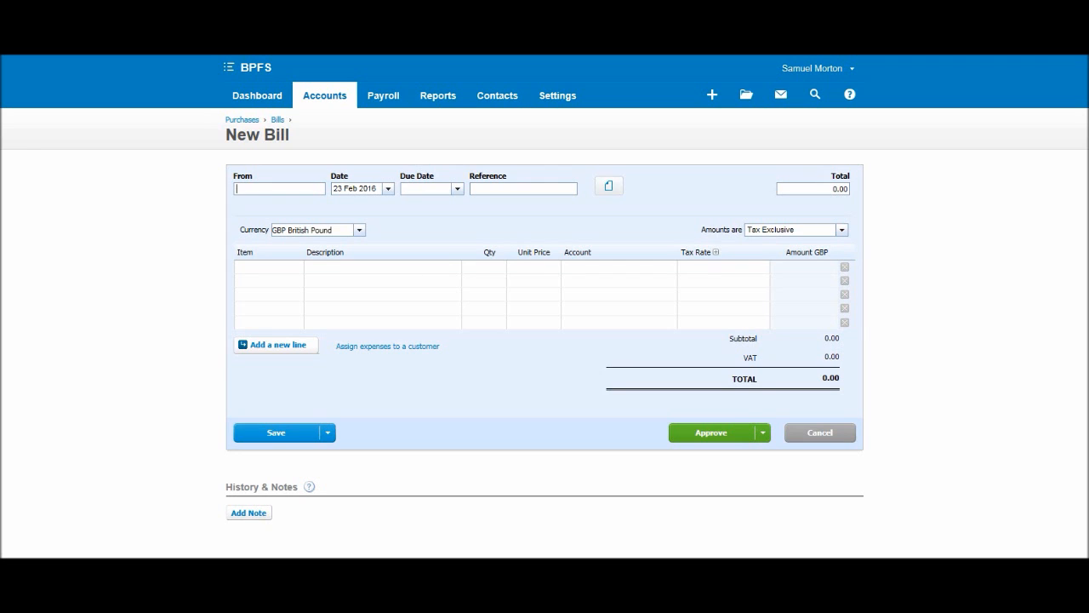
type("ii")
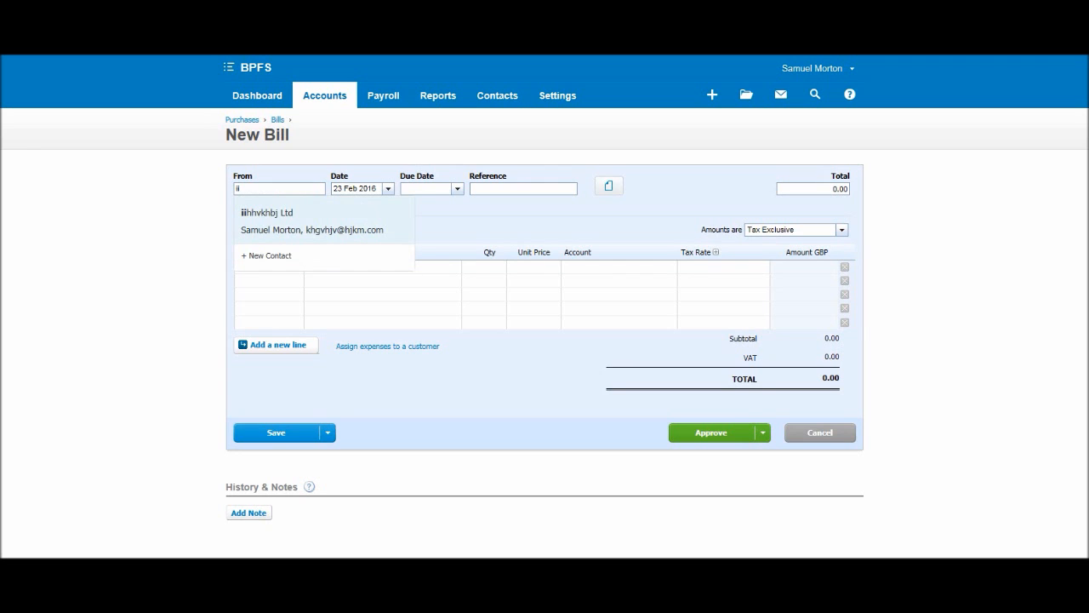
left_click(267, 211)
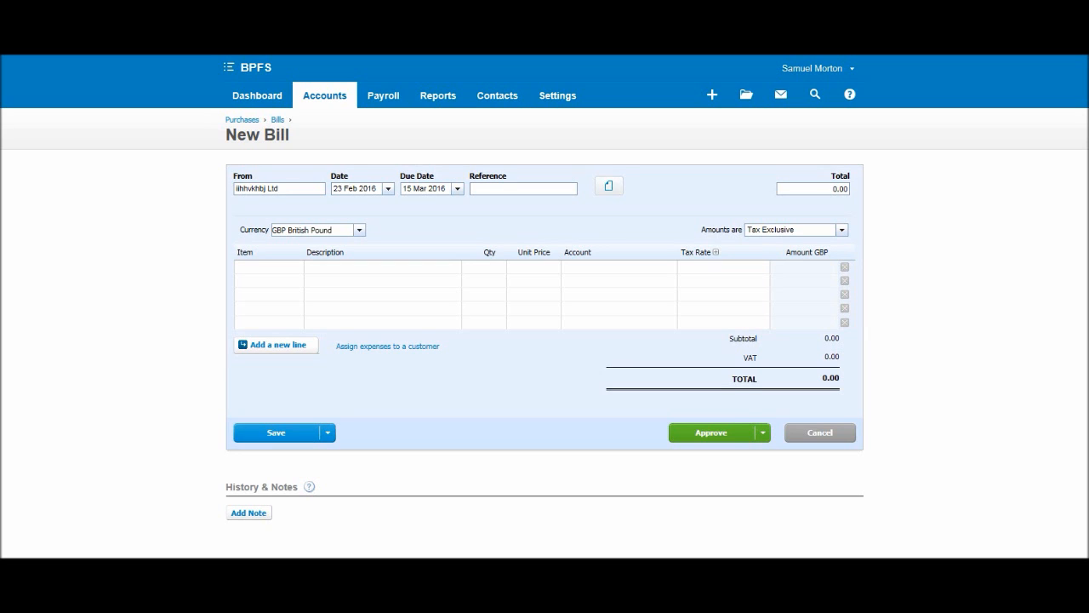
left_click(278, 188)
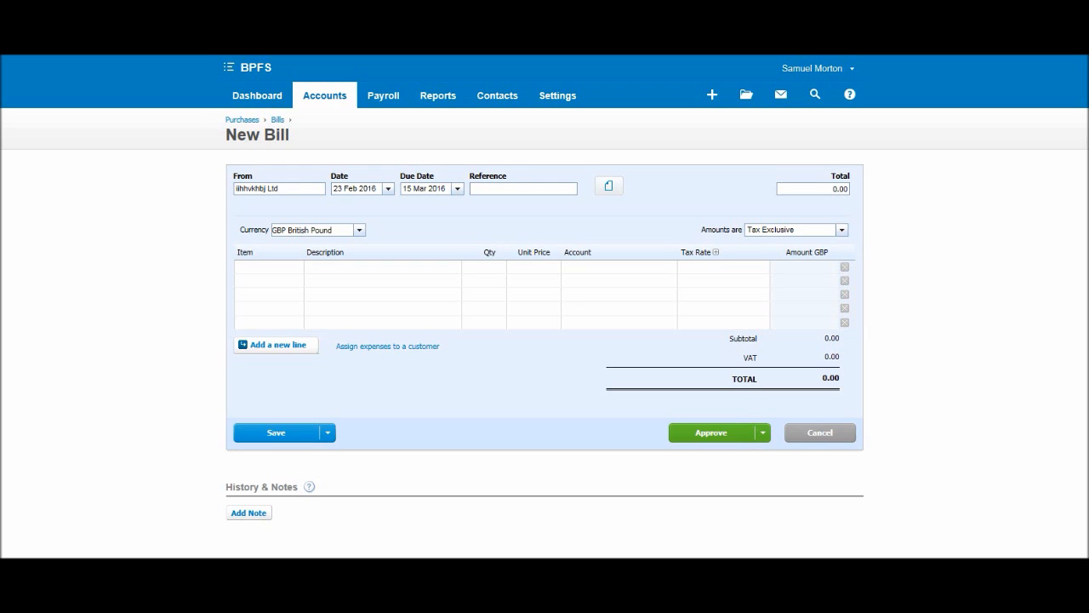
left_click(279, 188)
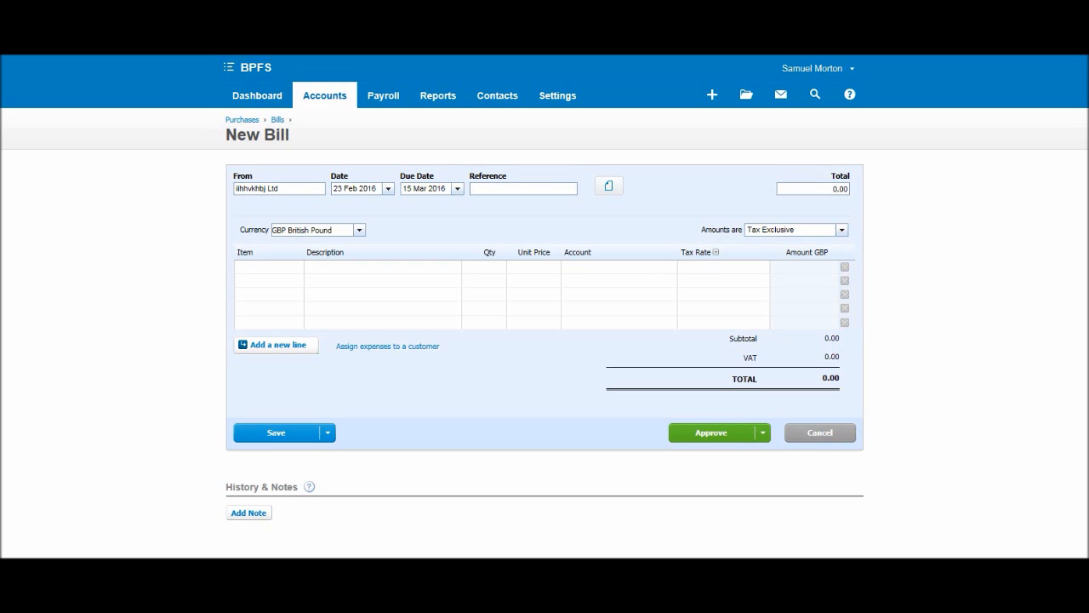
Enter reference okjkl56446521 on the bill and open the first line's Item list
type("d")
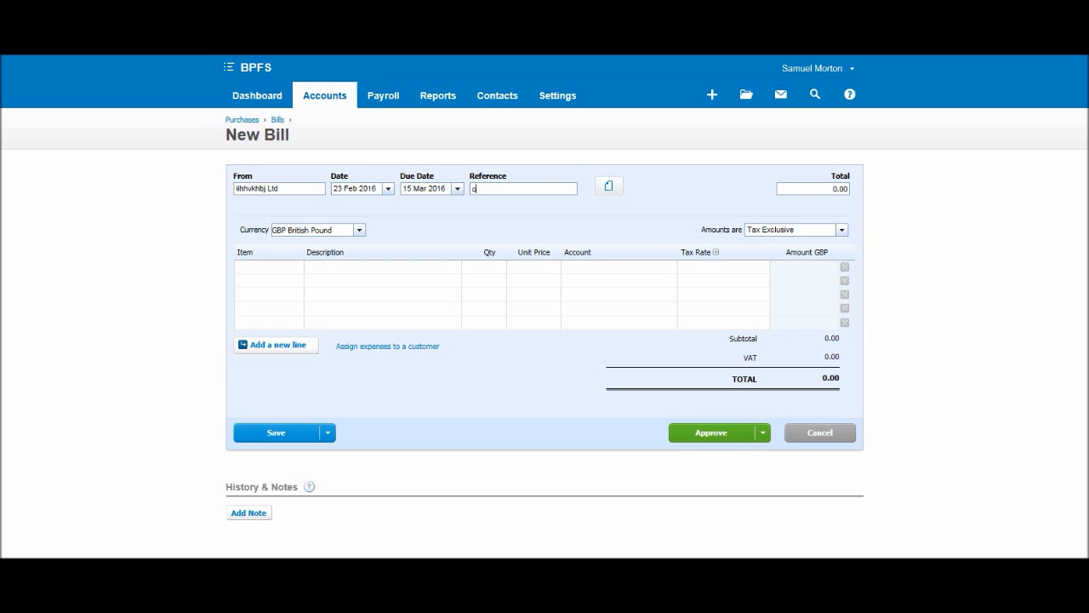
type("okjkl56446521")
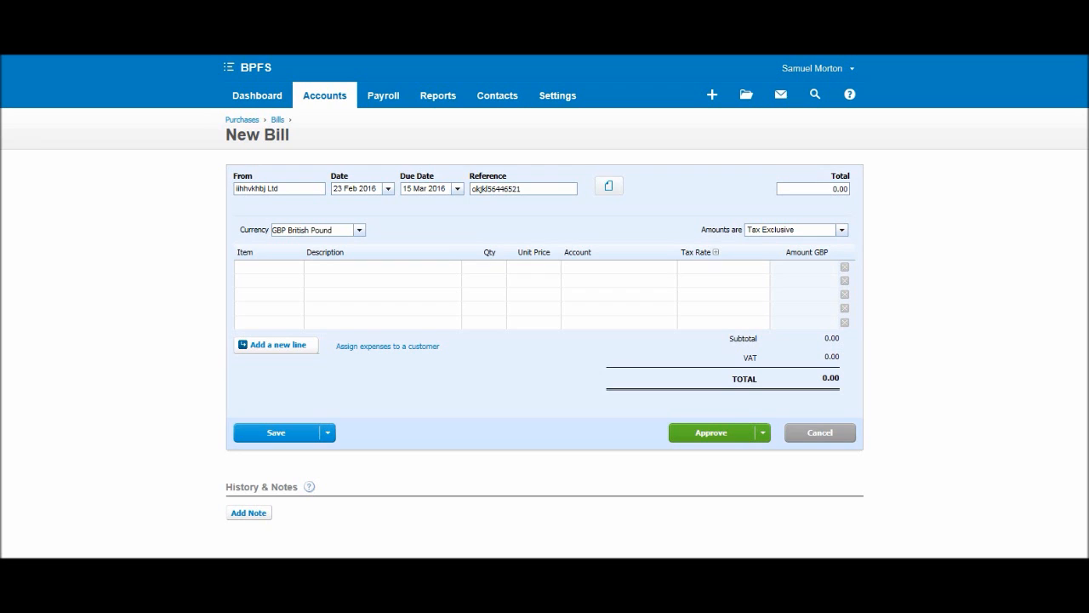
left_click(524, 188)
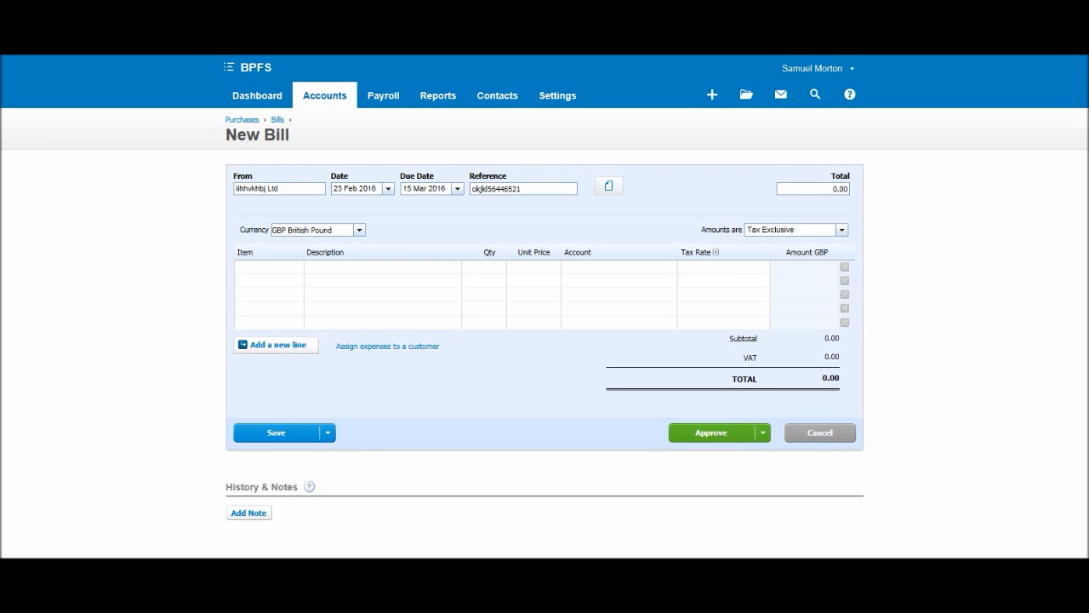
left_click(267, 267)
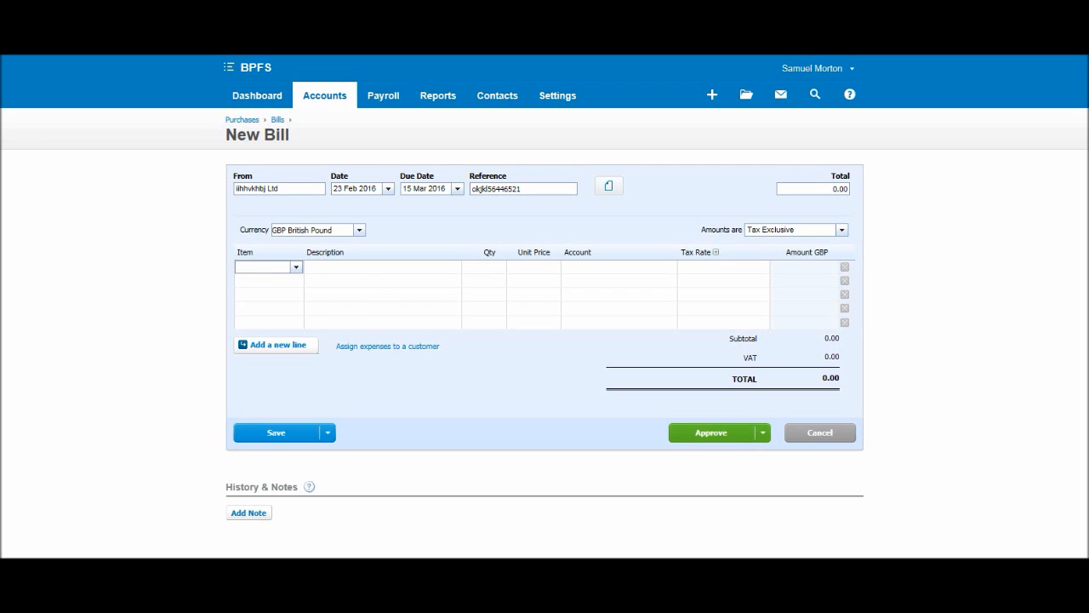
left_click(295, 267)
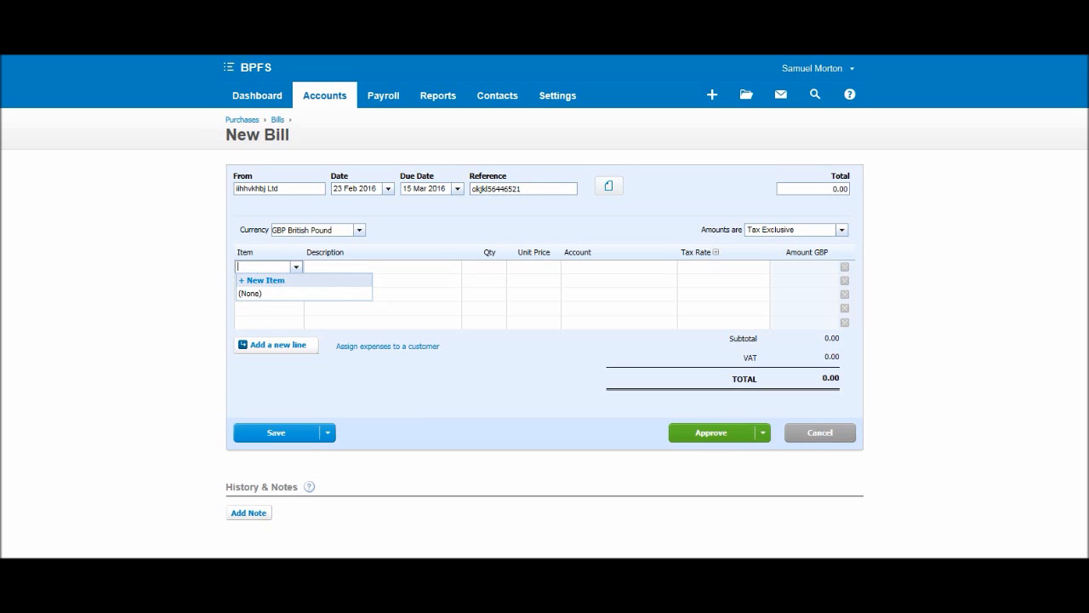
mouse_move(263, 280)
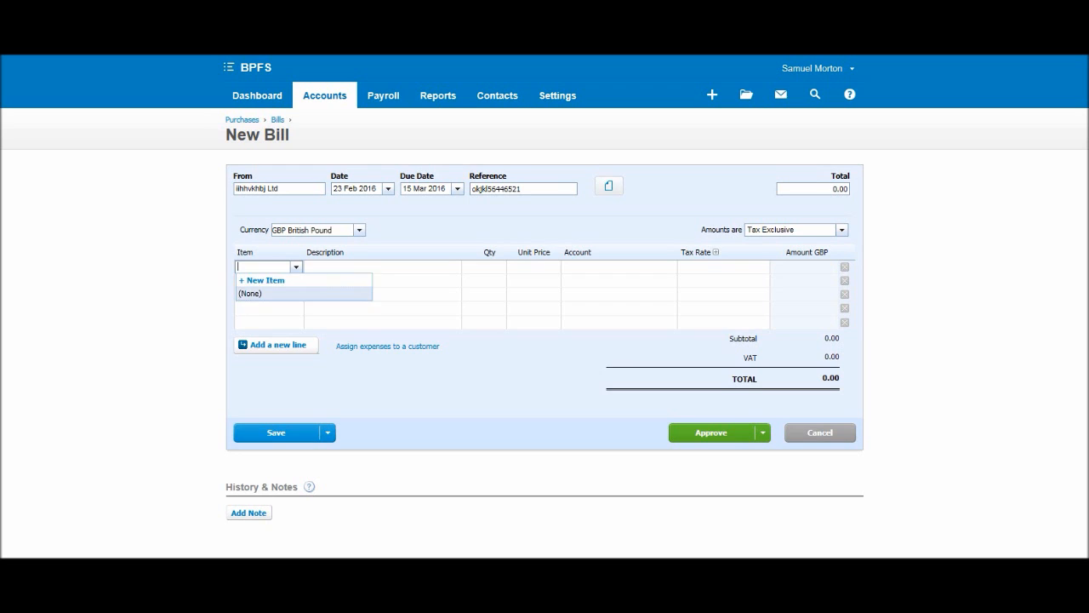
Add an Insurance line with quantity 1.00 at unit price 100.00, then browse the accounts
left_click(381, 279)
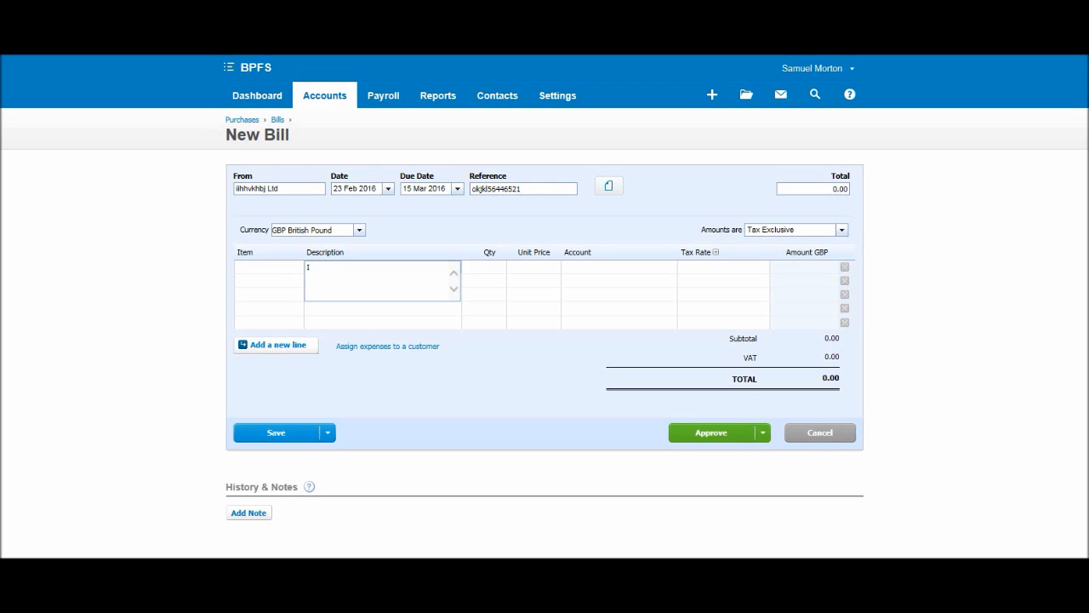
type("Insurance")
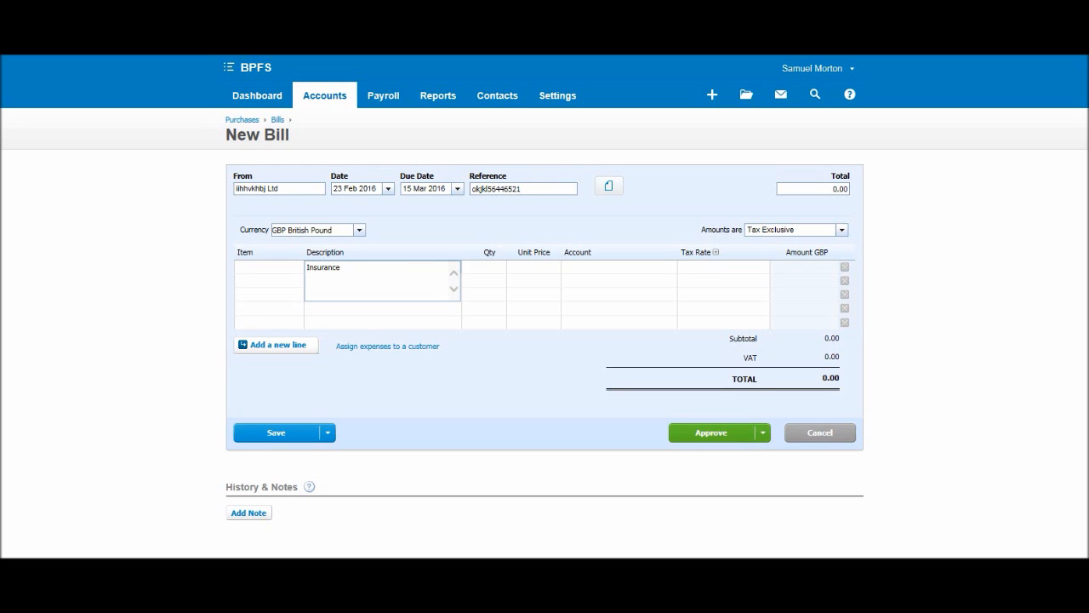
left_click(483, 266)
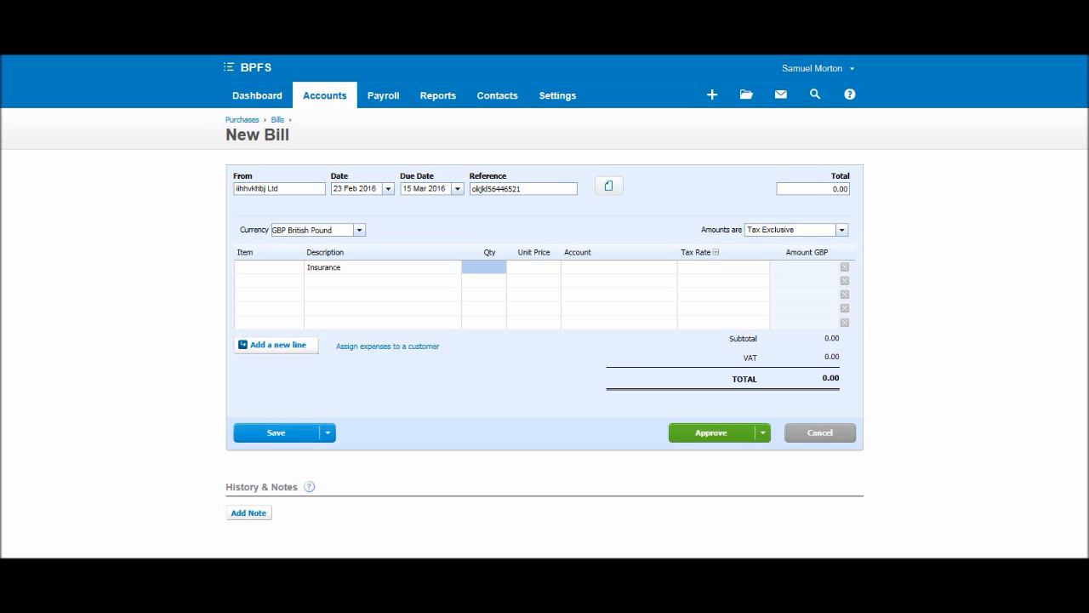
left_click(483, 266)
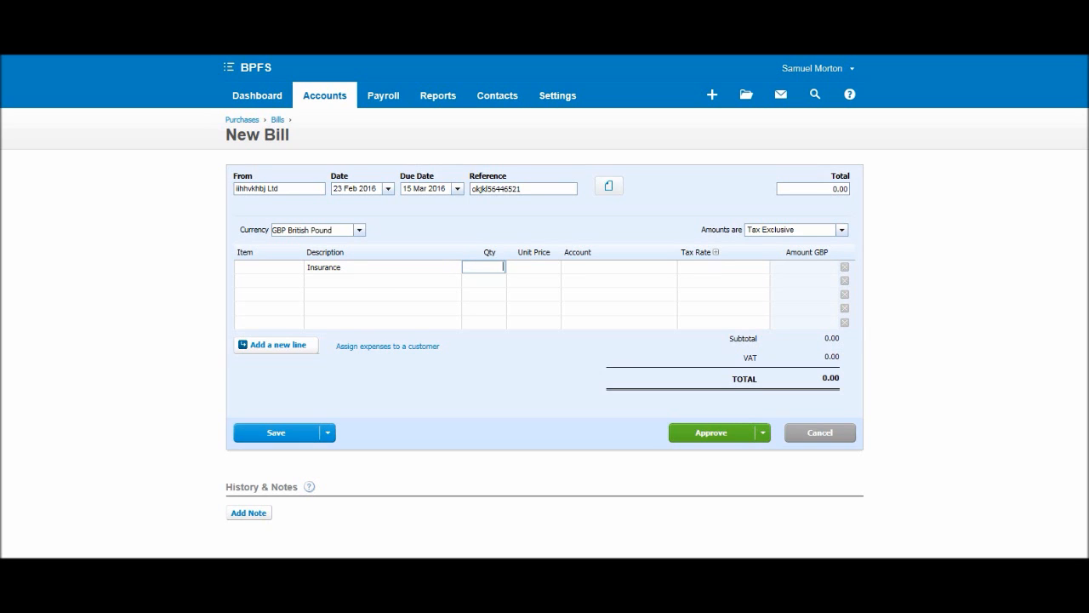
type("1.00")
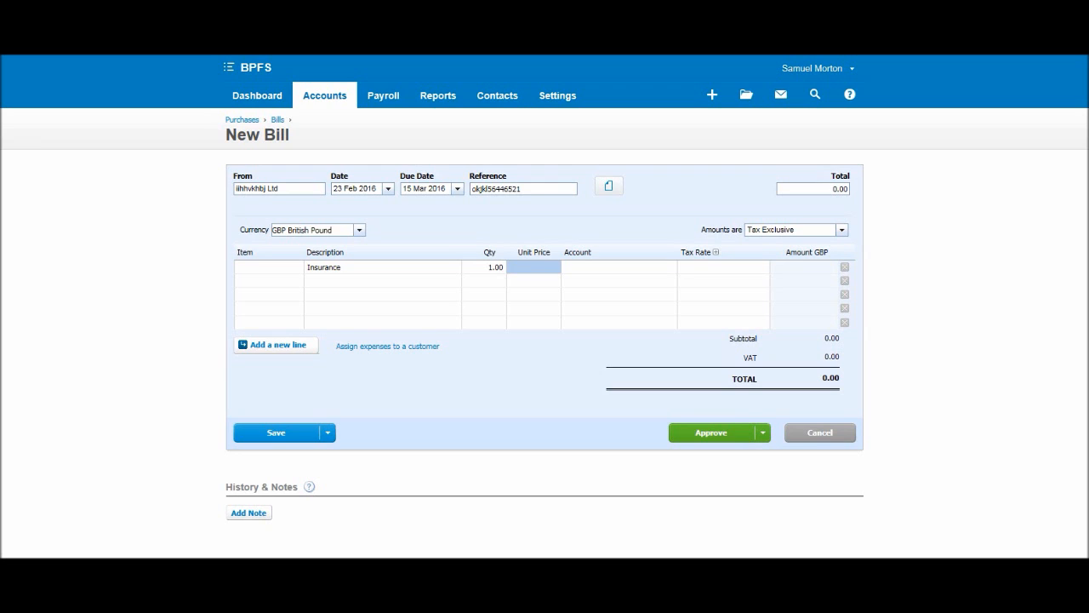
type("100.0000")
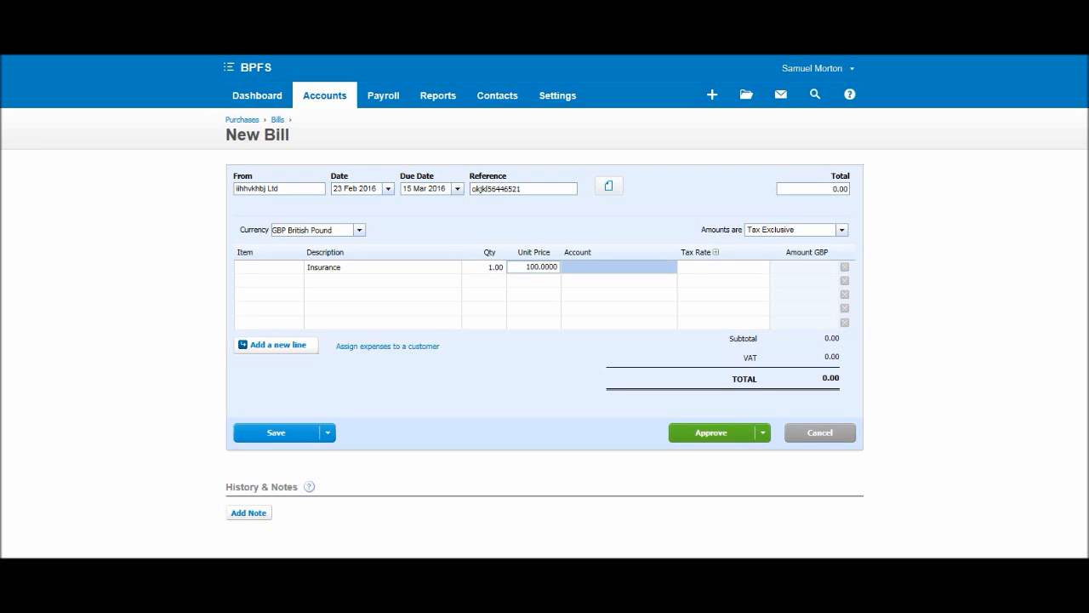
left_click(617, 266)
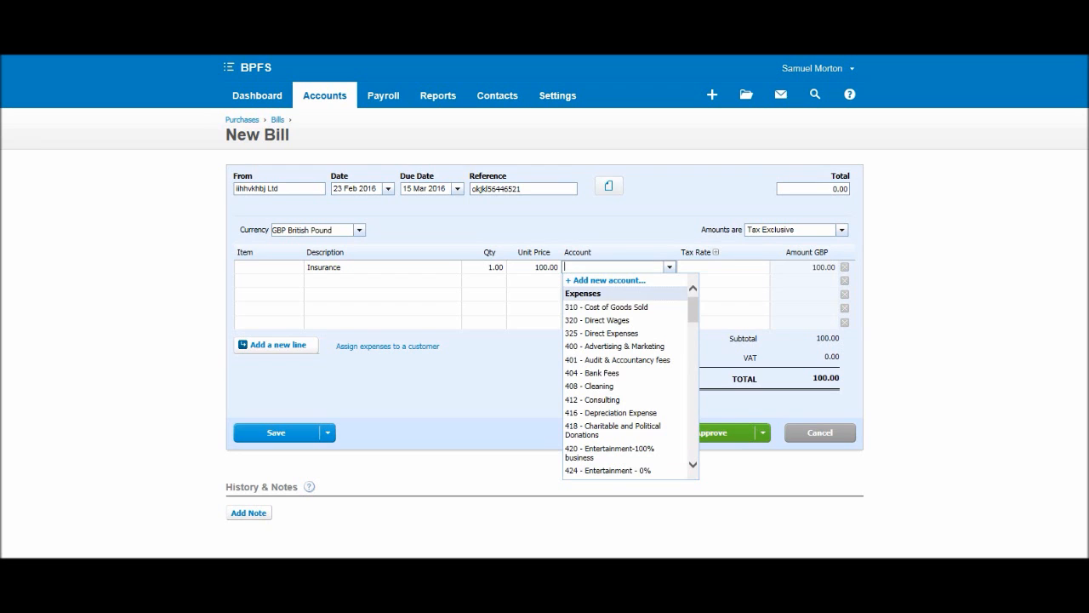
mouse_move(593, 399)
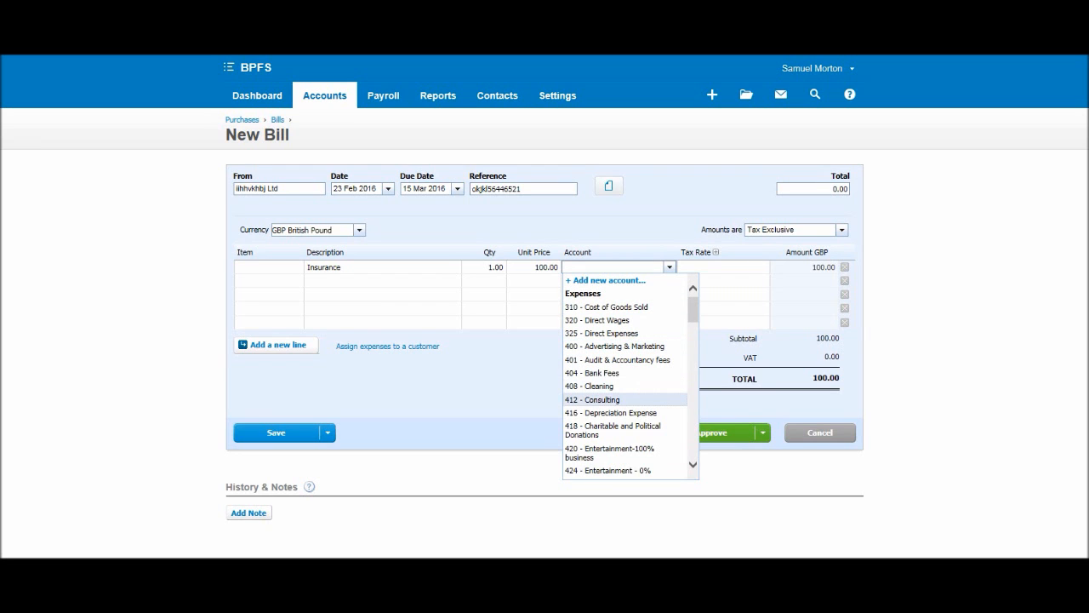
scroll("down", 3)
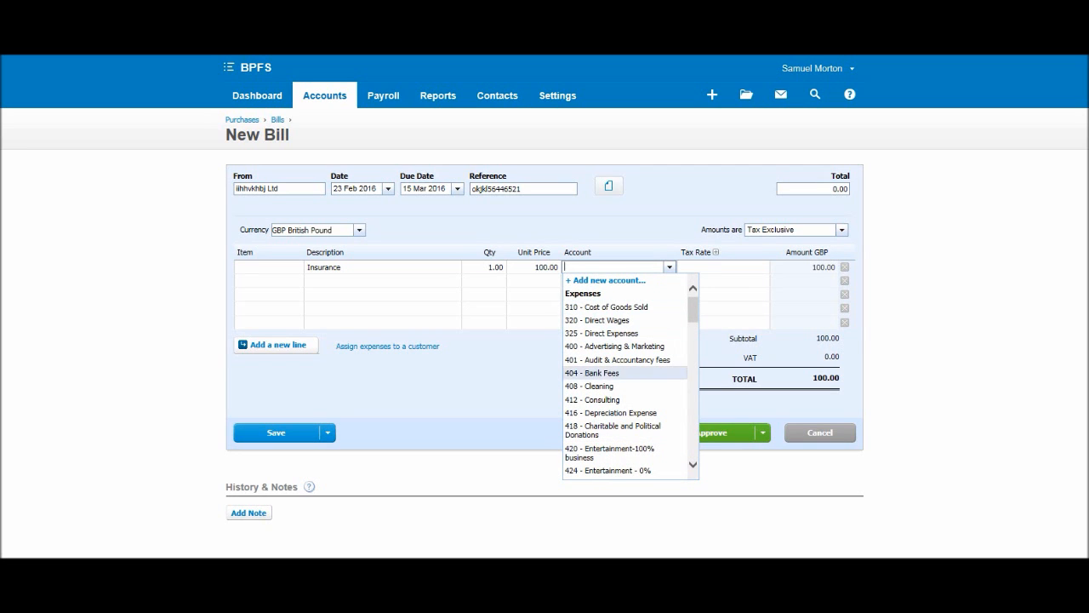
scroll("down", 3)
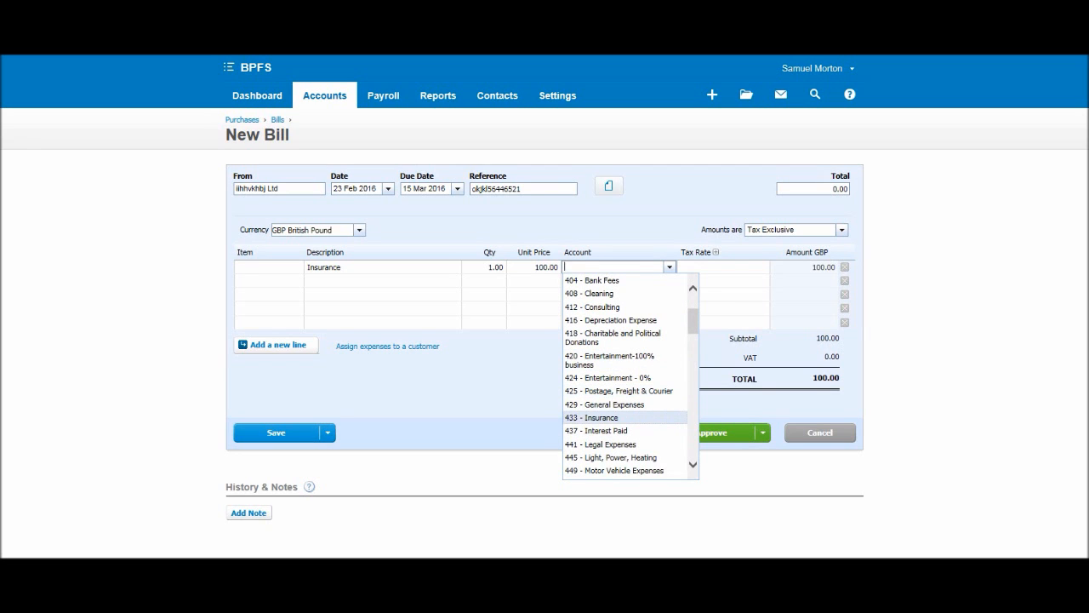
Code the Insurance line to 433 - Insurance with Exempt Expenses tax, and approve the bill
left_click(591, 417)
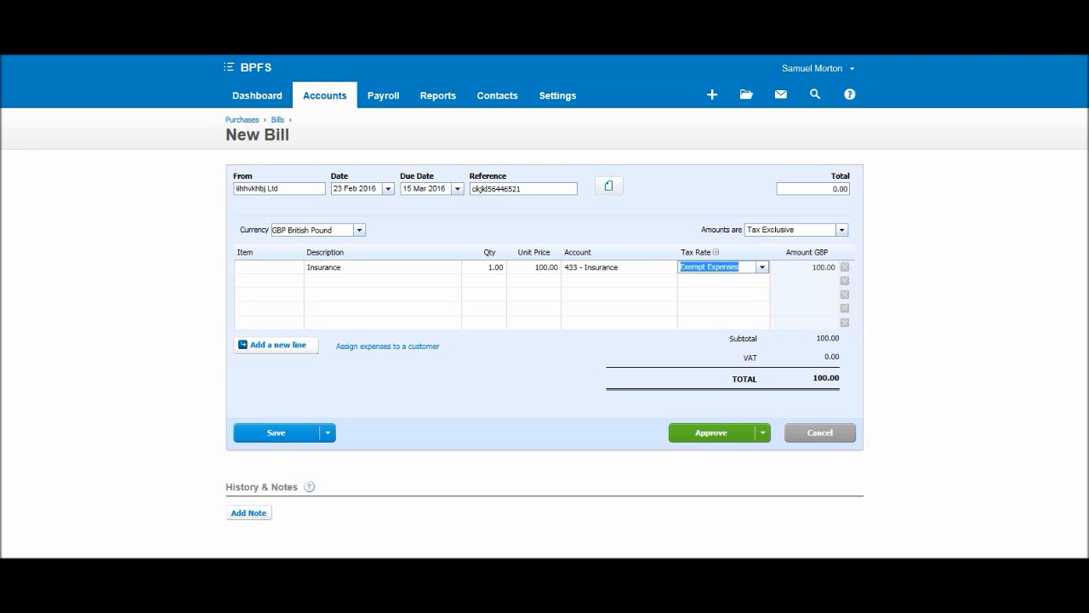
left_click(762, 268)
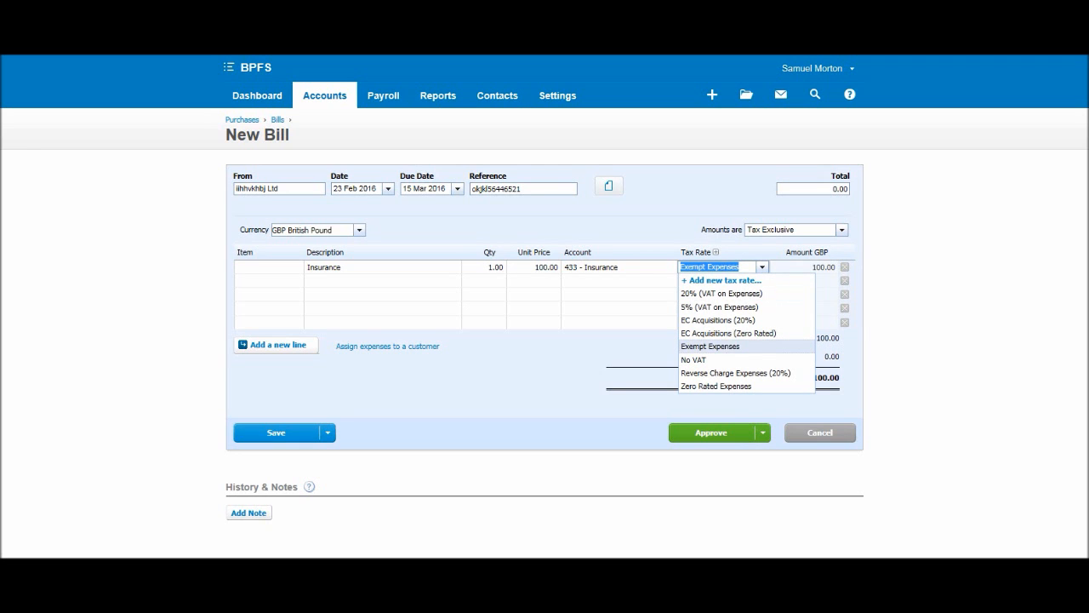
mouse_move(720, 306)
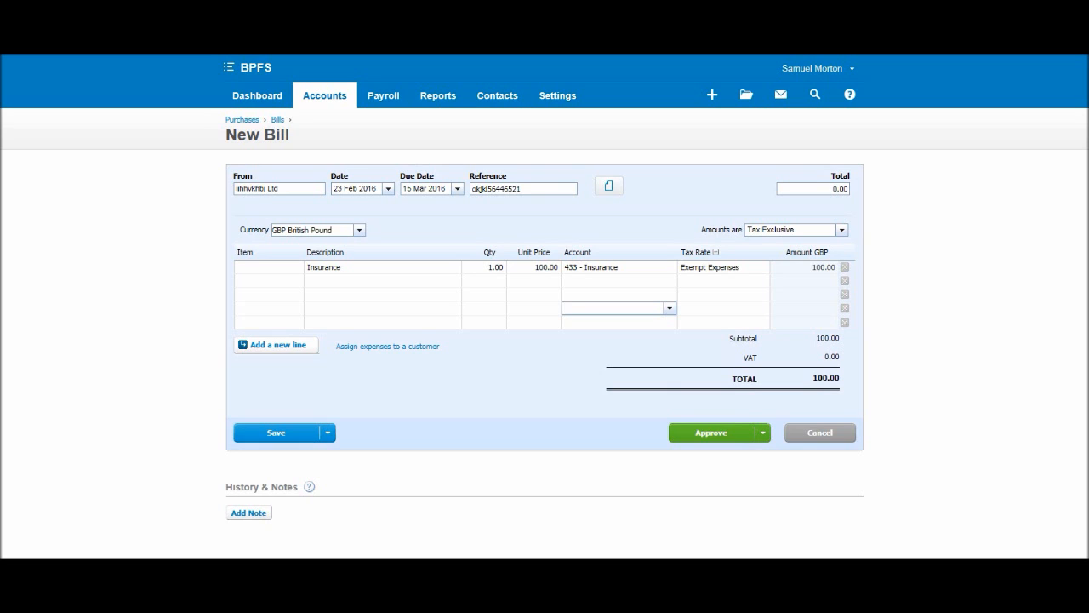
left_click(608, 308)
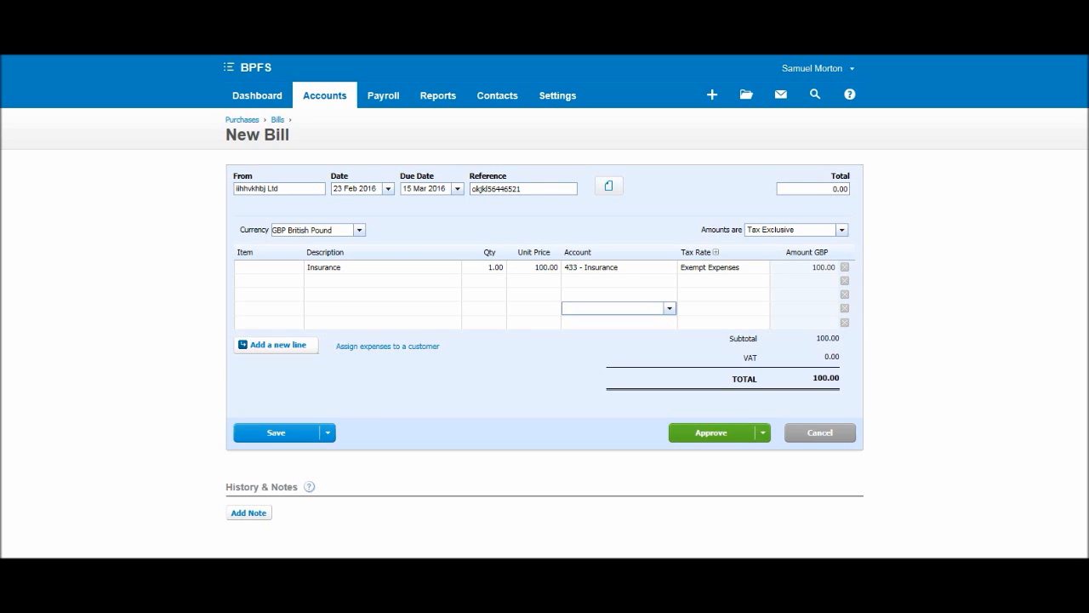
mouse_move(276, 432)
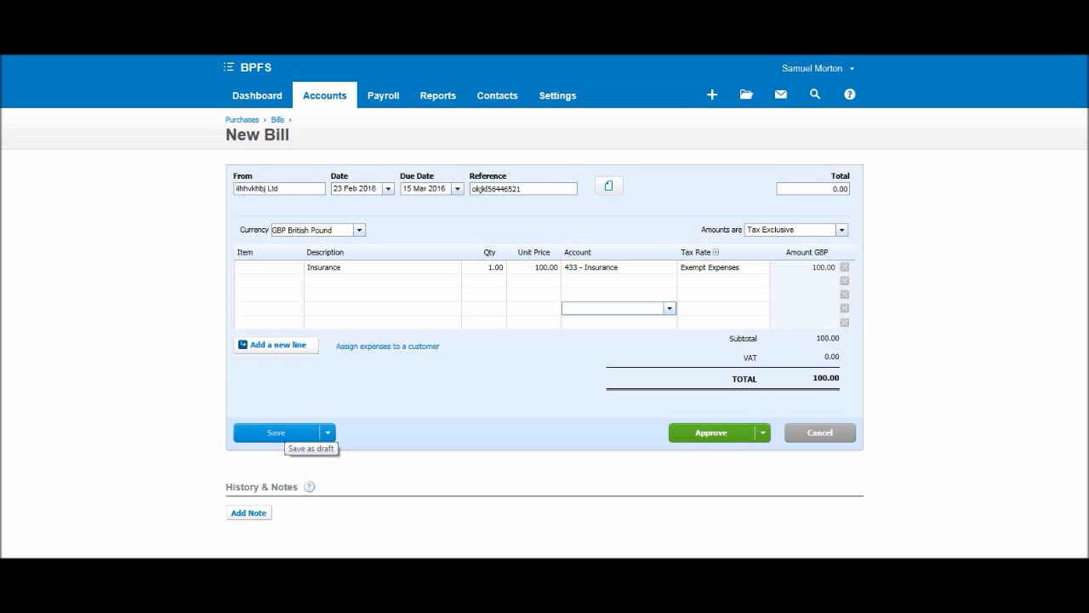
left_click(608, 307)
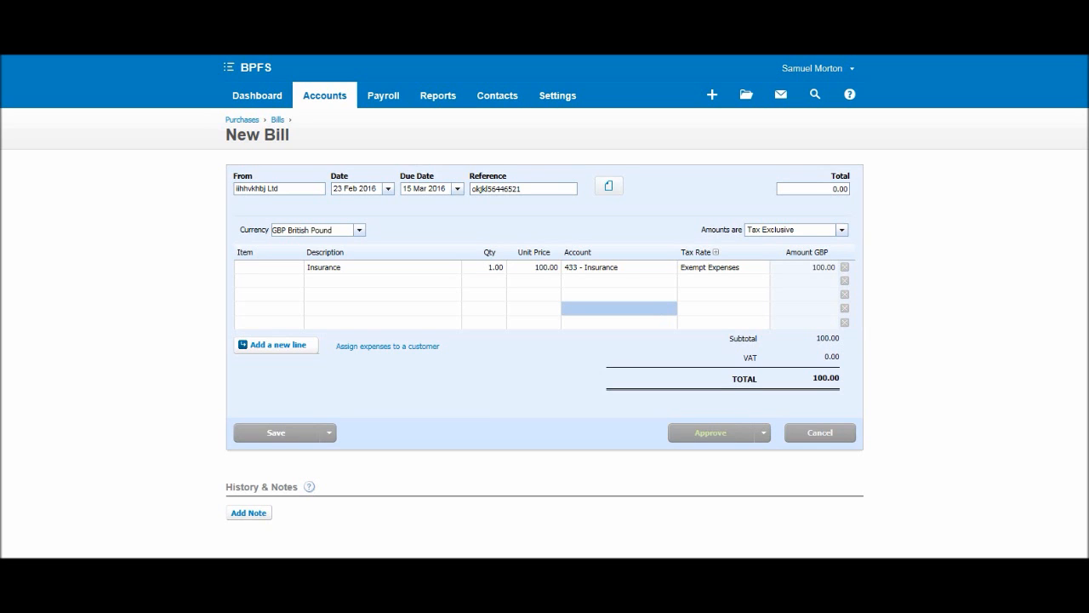
mouse_move(710, 432)
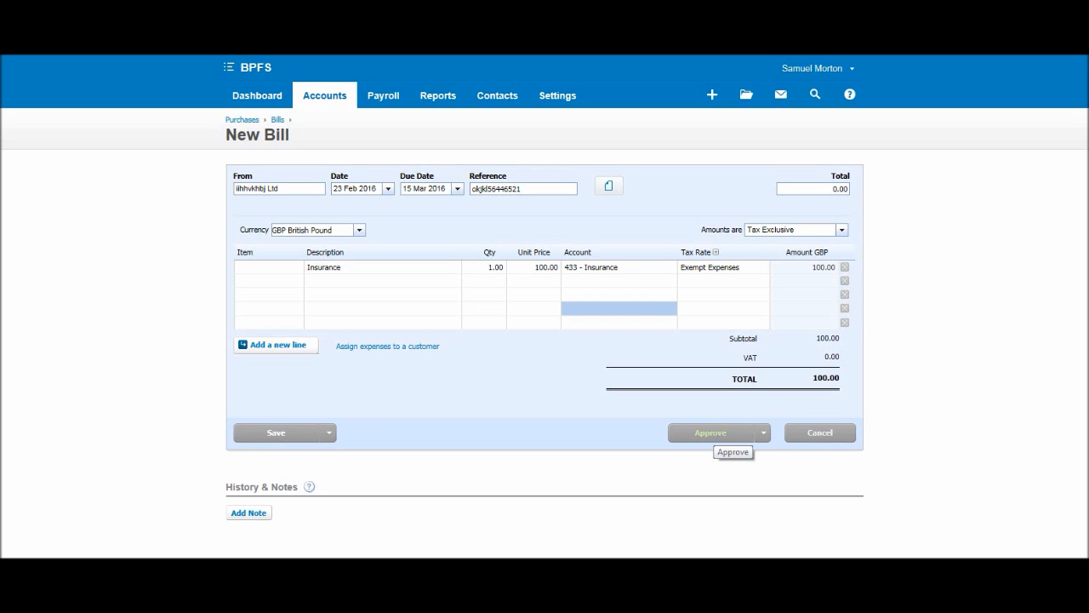
Confirm approval of the £100 insurance bill
left_click(713, 433)
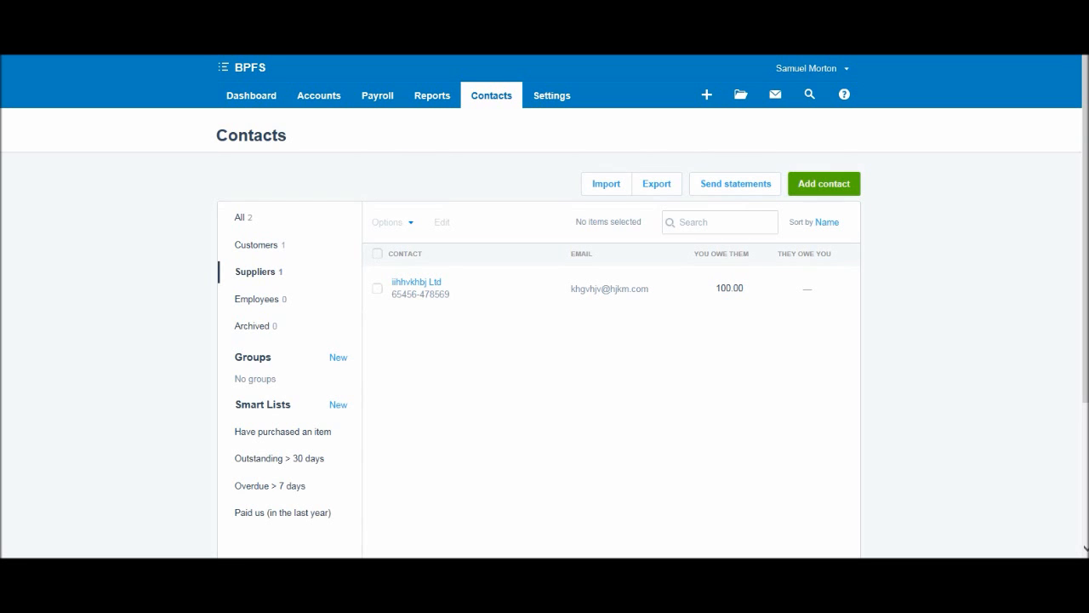
mouse_move(416, 281)
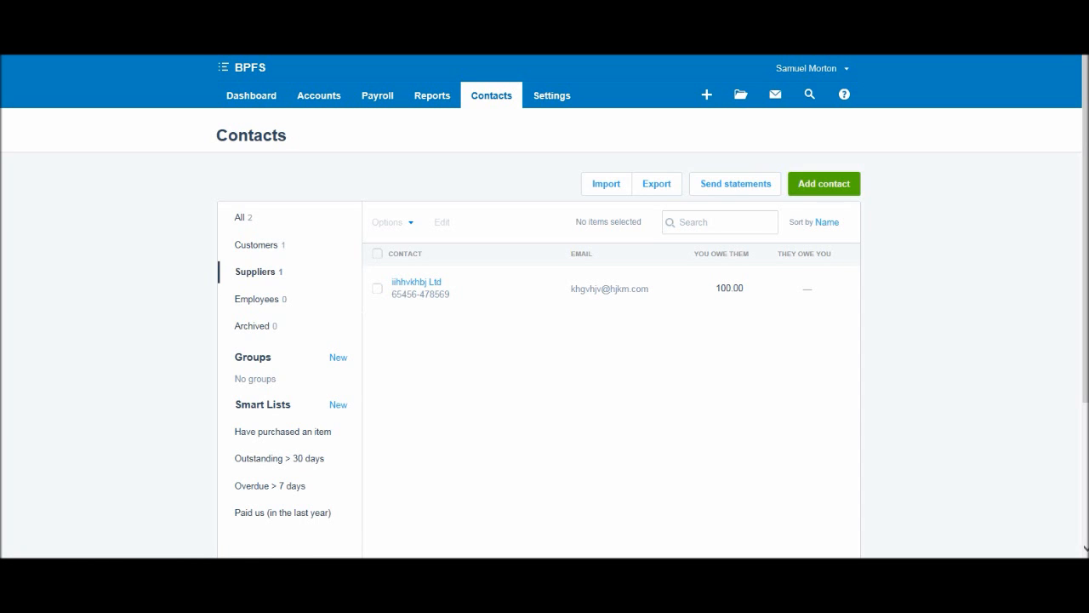
Open the iihhvkhbj Ltd contact page and scroll to the 100.00 bill awaiting payment
left_click(417, 282)
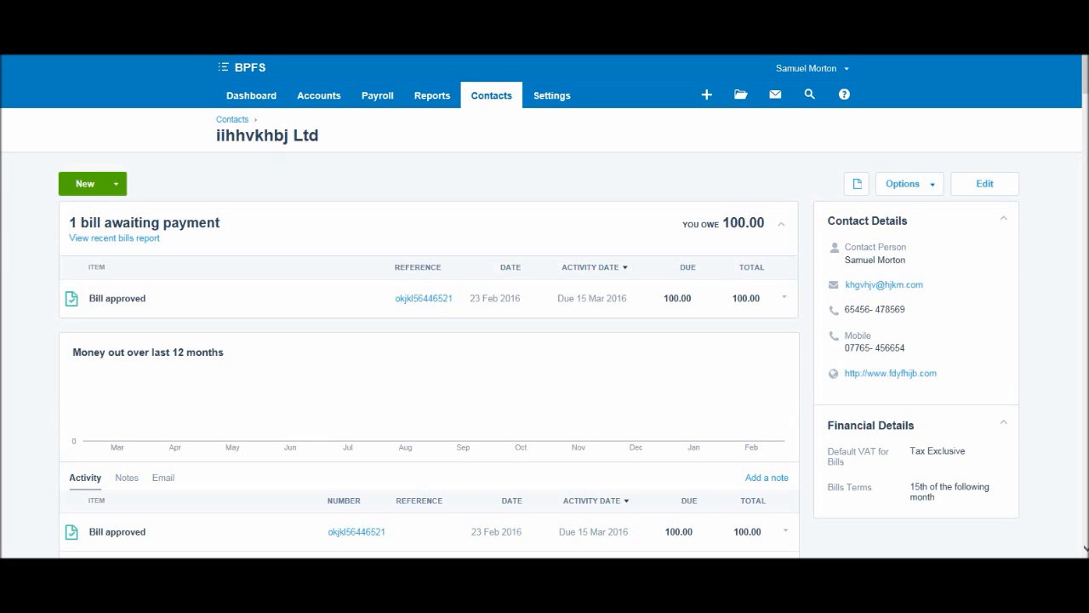
scroll("down", 3)
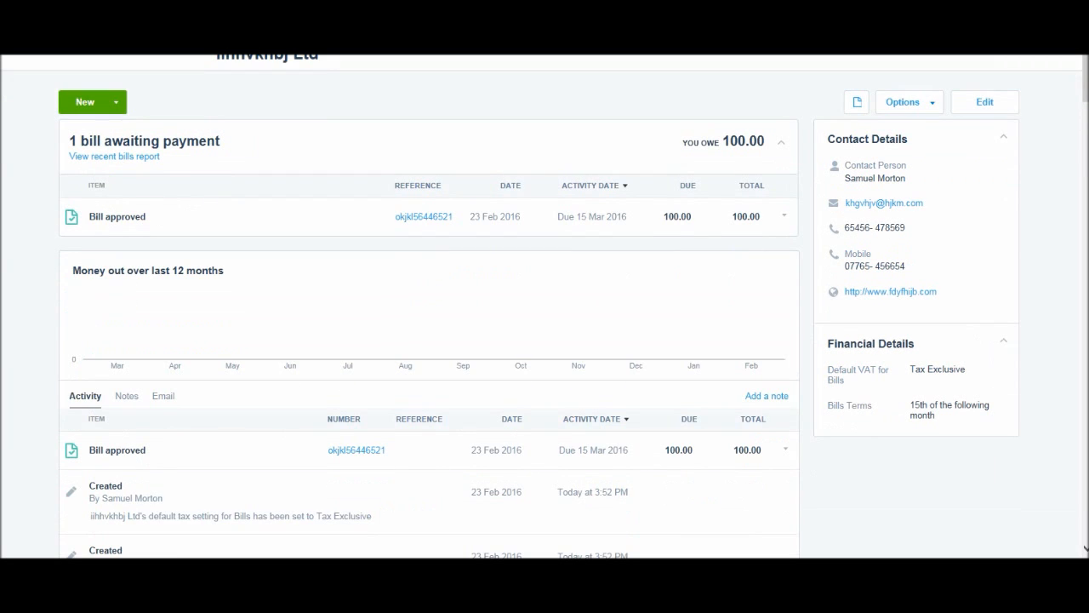
scroll("down", 3)
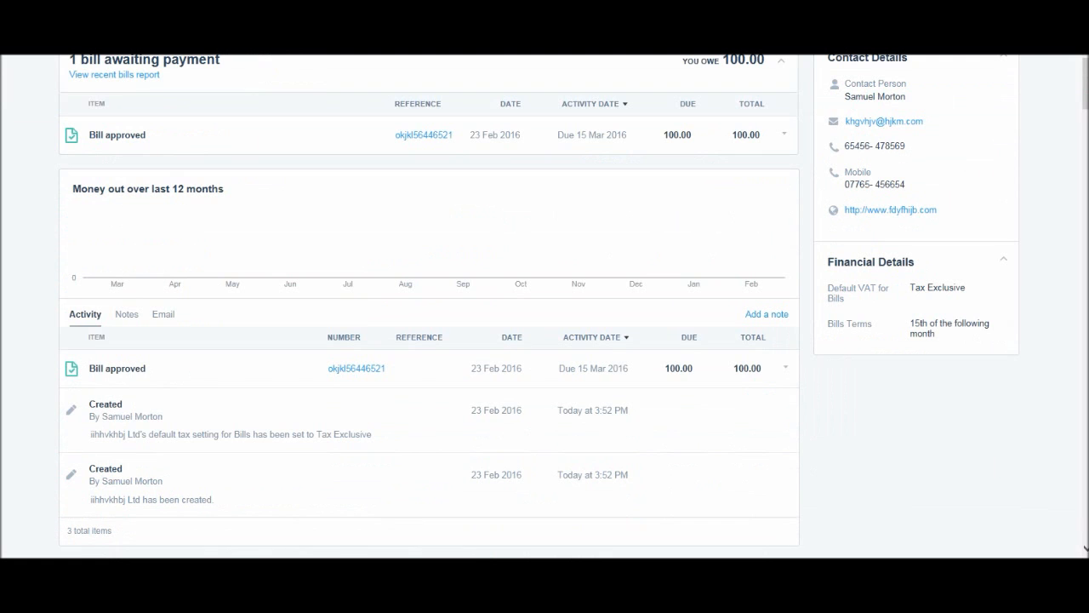